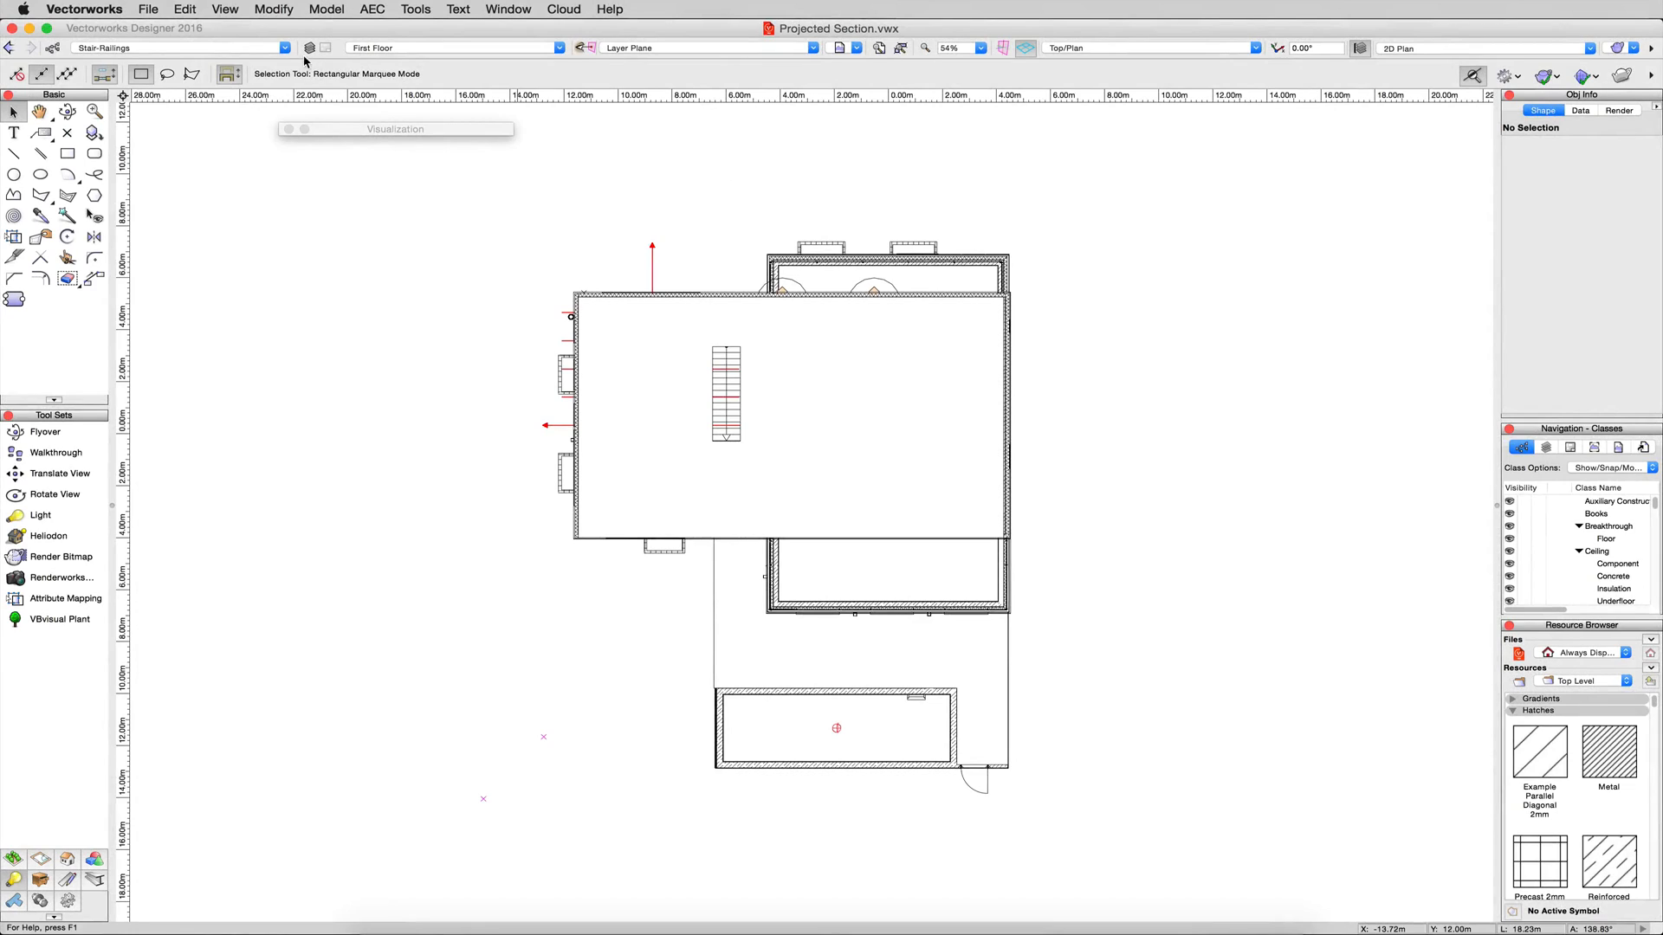
Start the Create Section Viewport command from the View menu
click(224, 9)
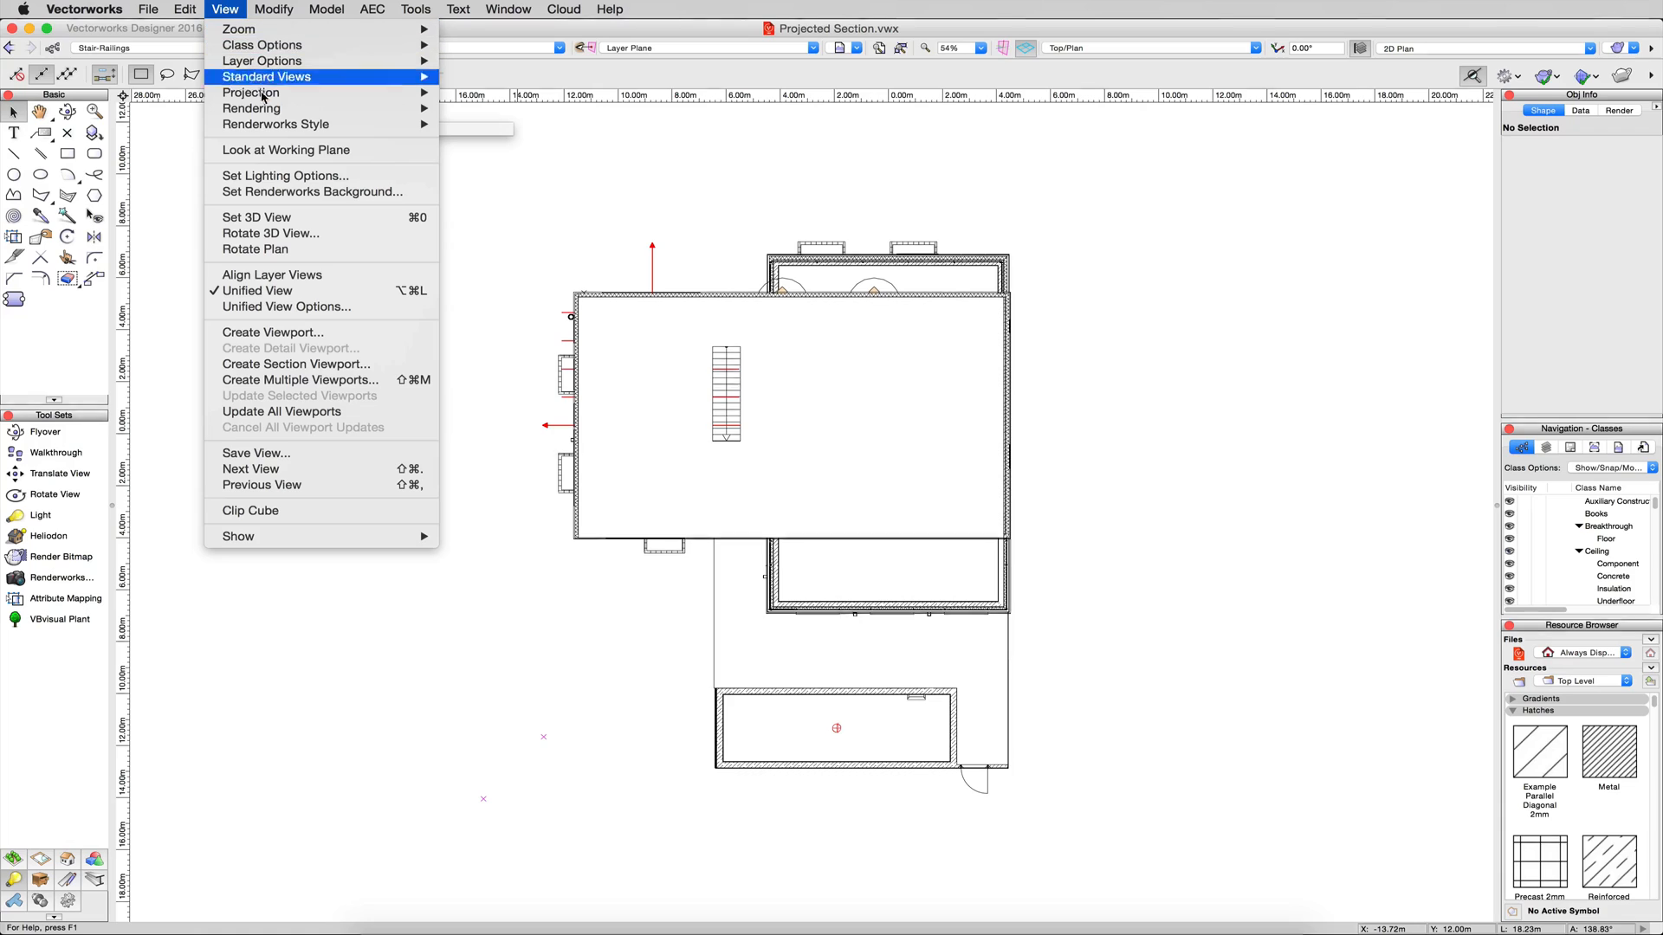
mouse_move(295, 364)
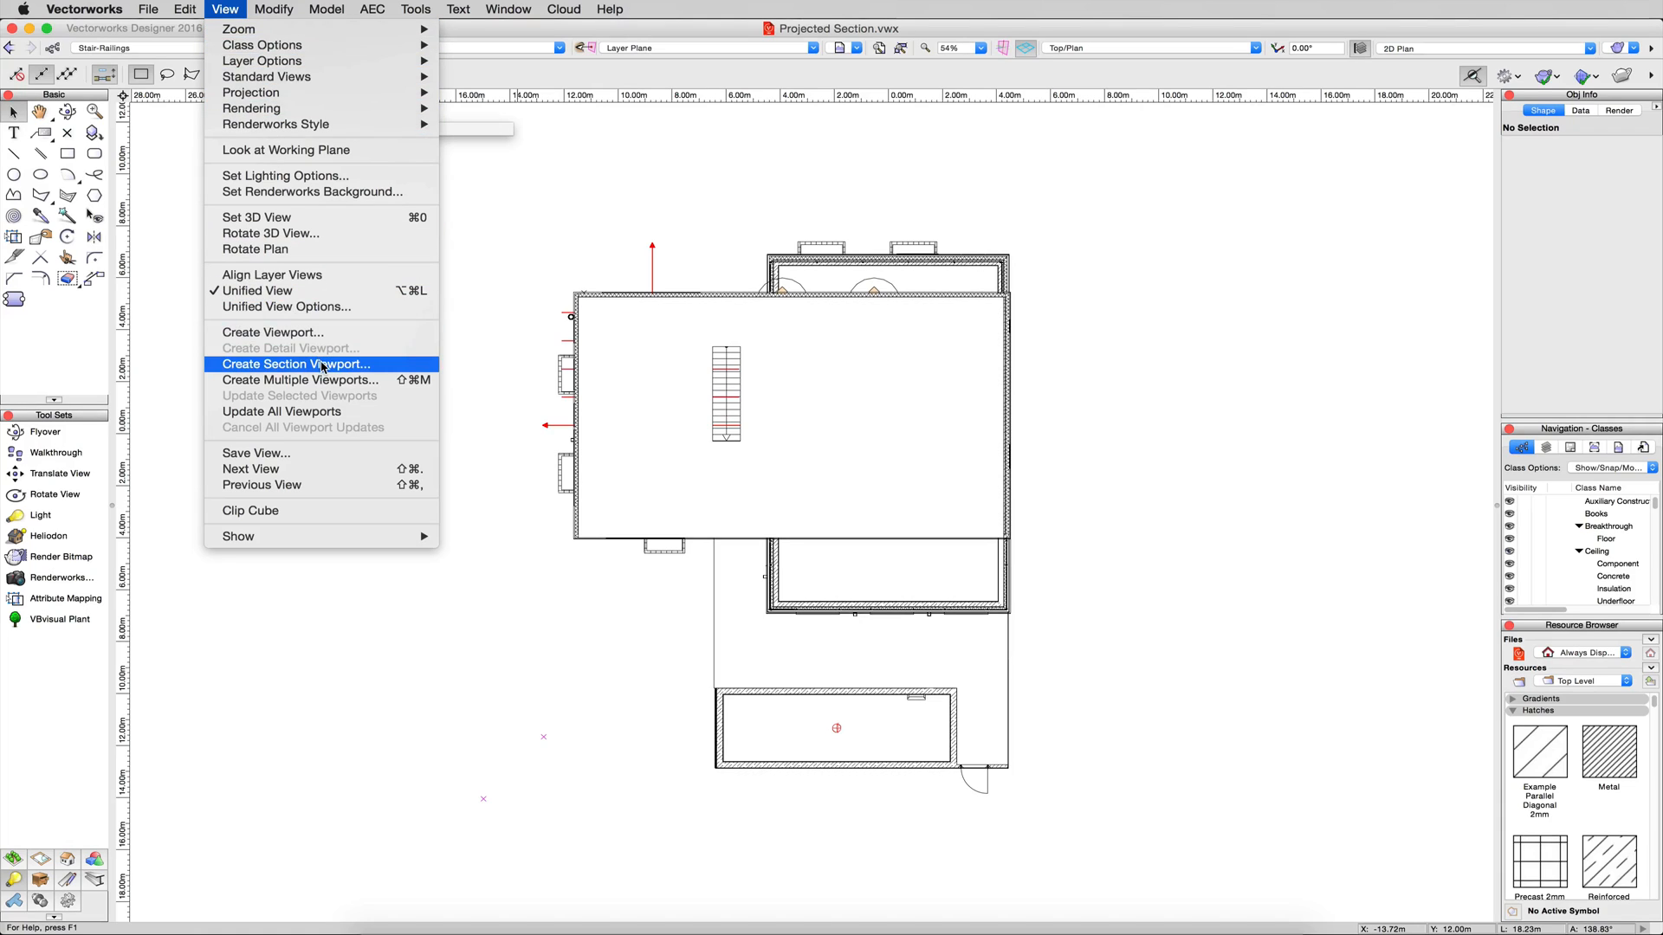
click(293, 364)
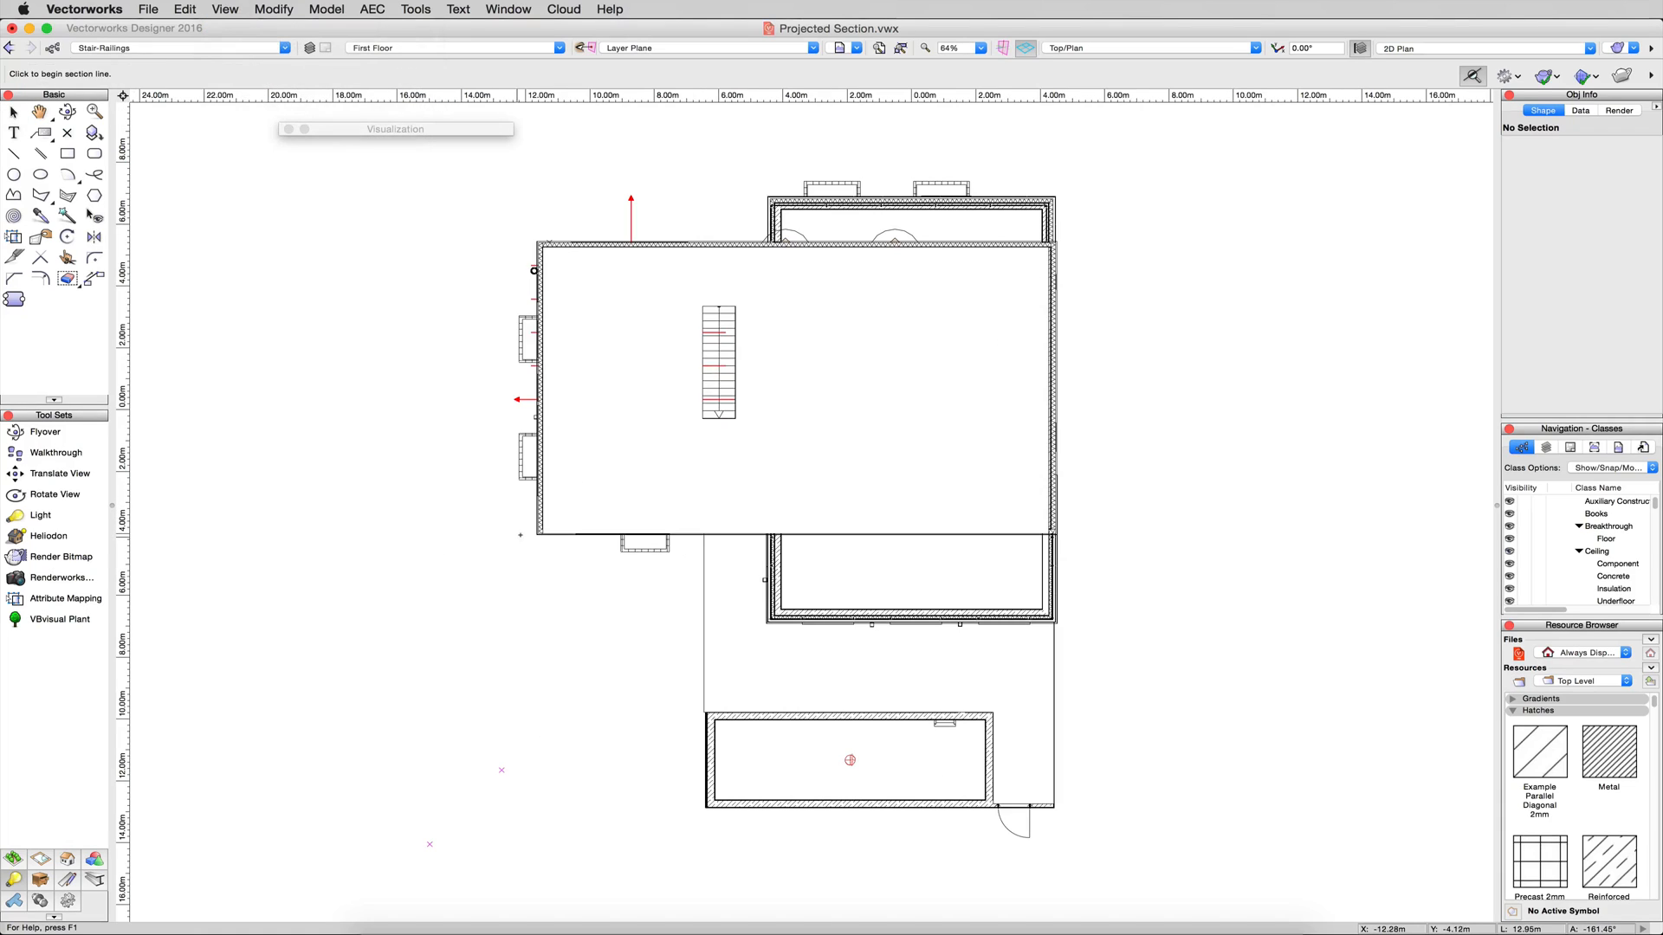
mouse_move(519, 515)
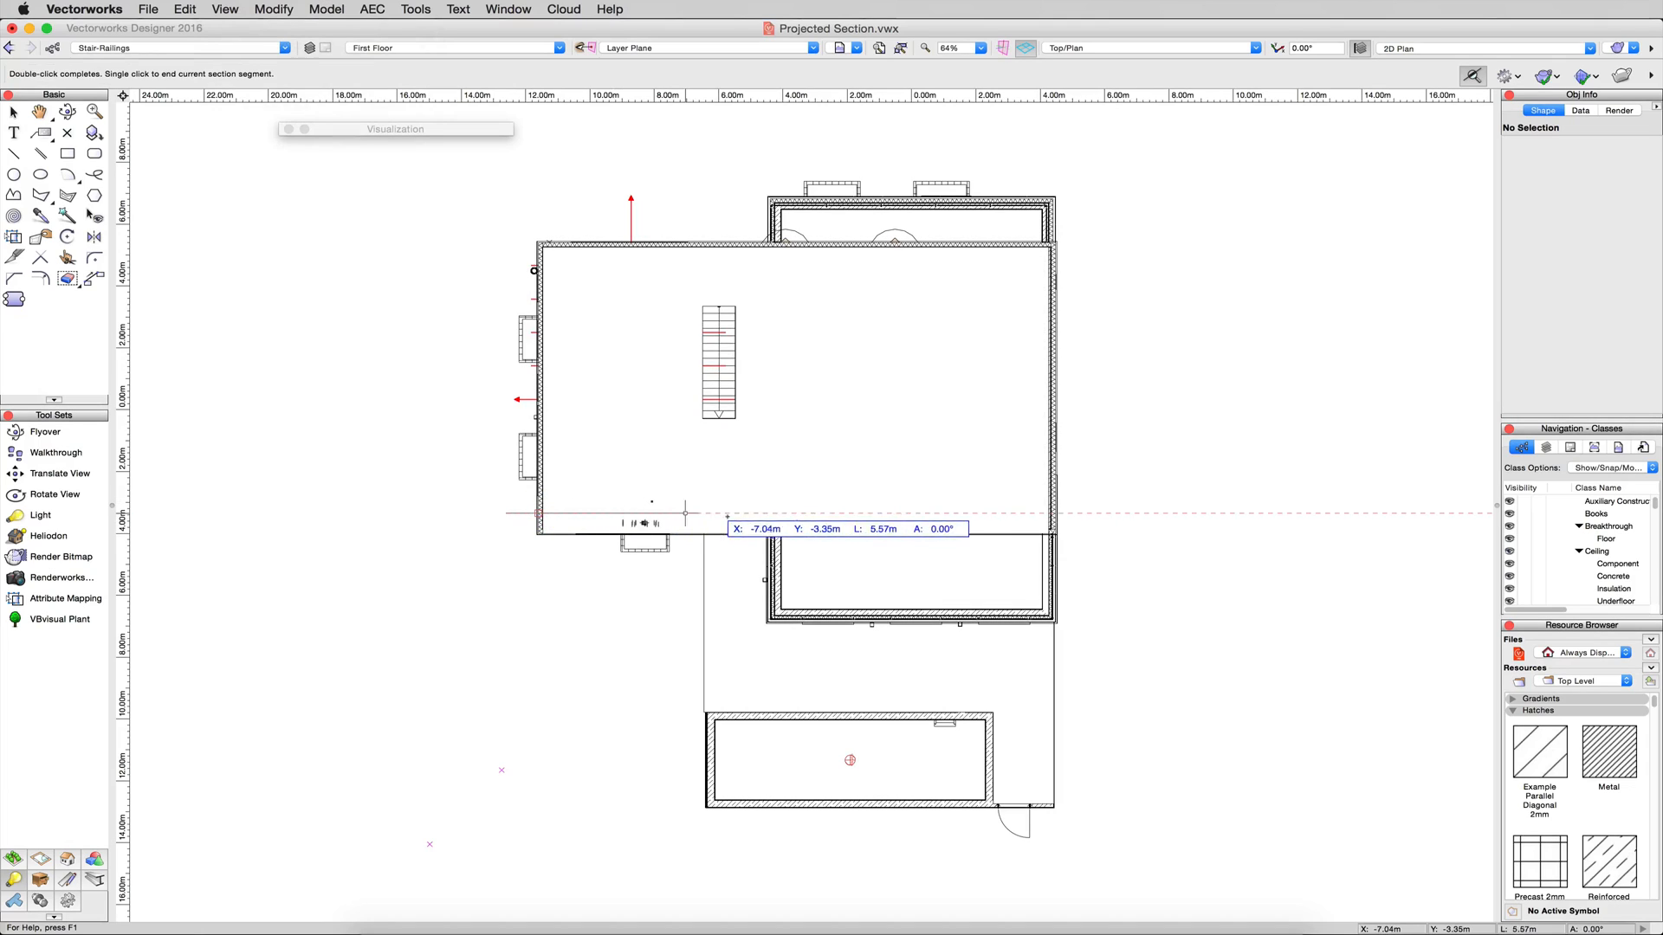
mouse_move(1116, 514)
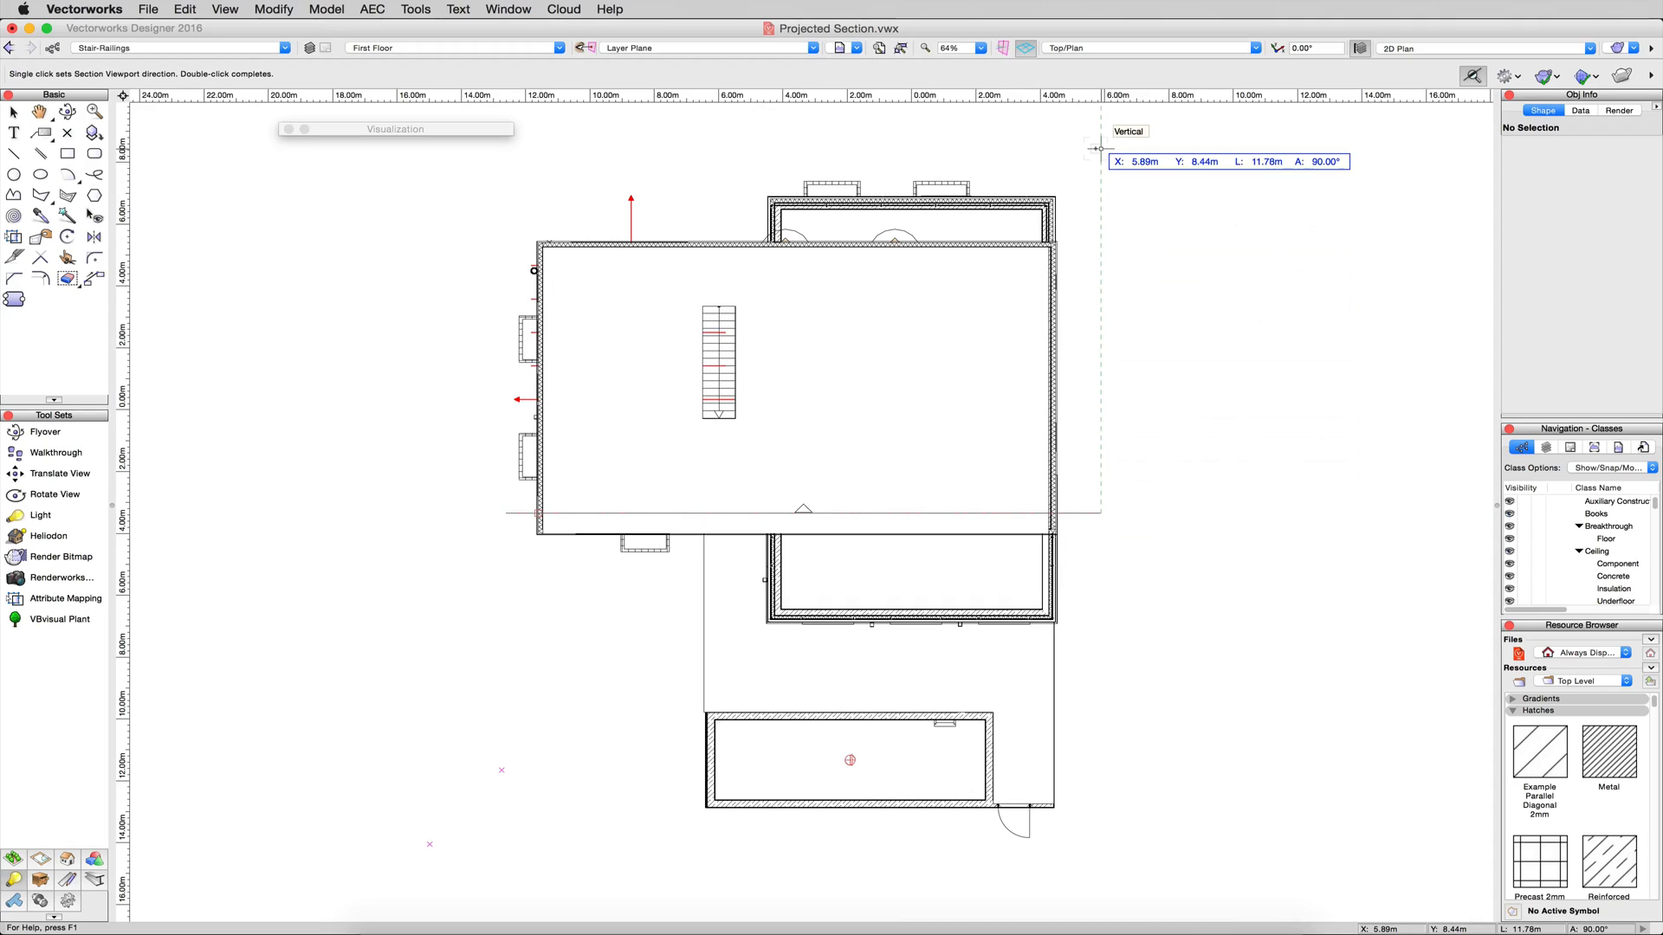
Point the horizontal section line toward the top of the plan
click(1100, 148)
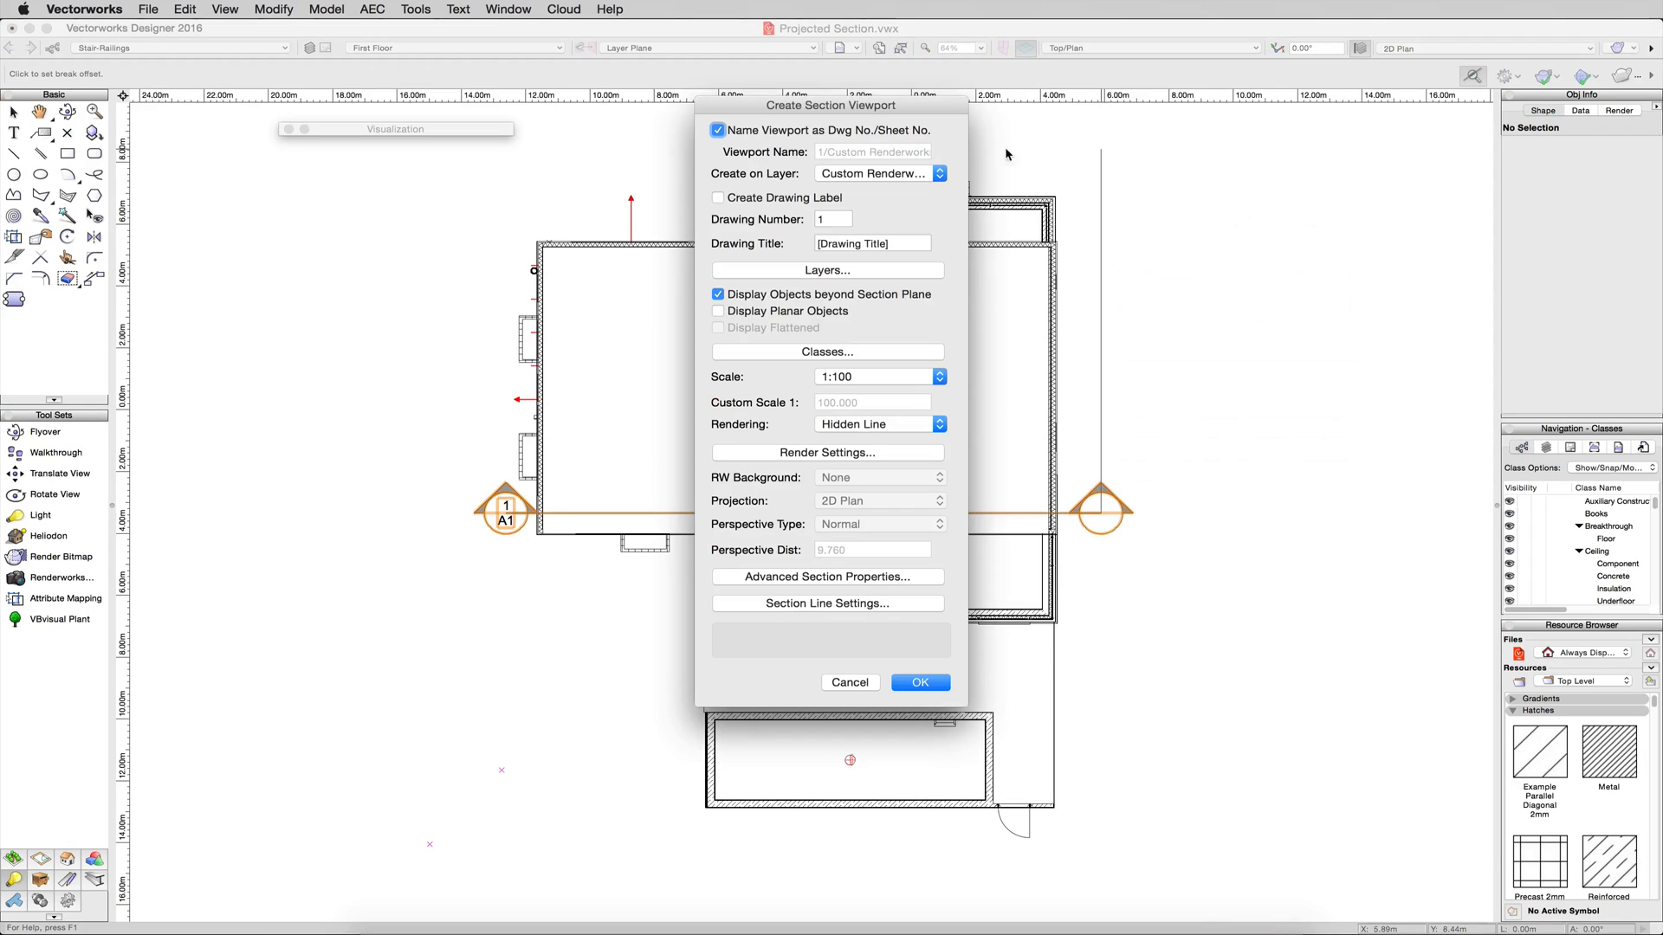
Add a new 'Projected Sections' sheet layer as the viewport's destination
click(879, 173)
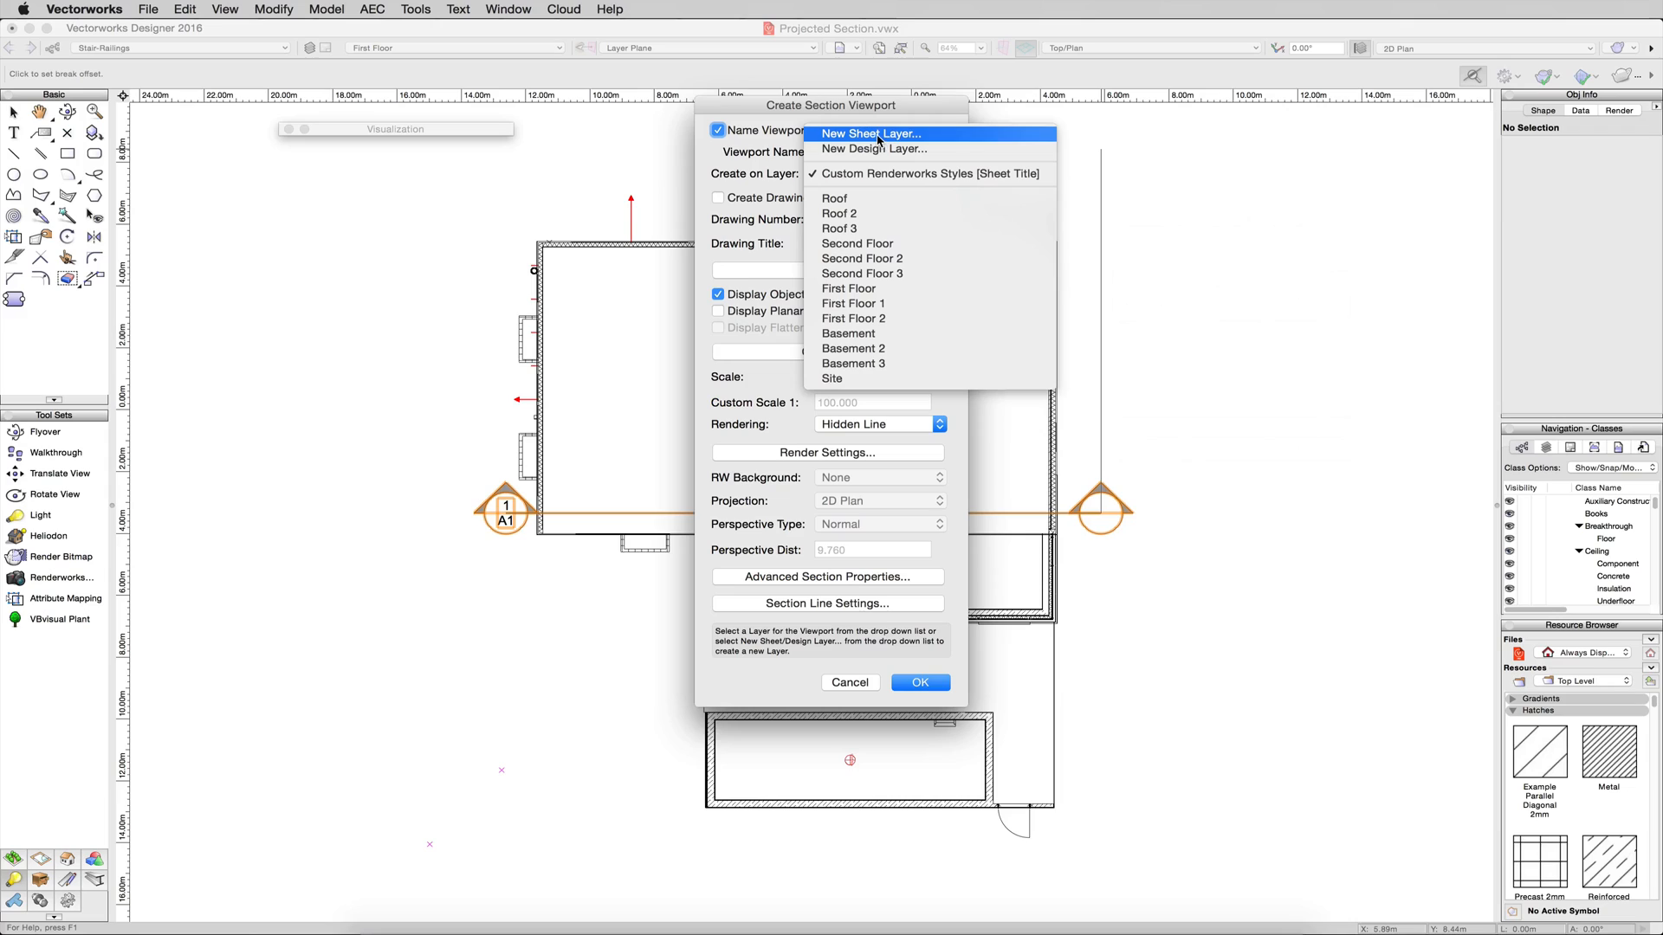
click(872, 133)
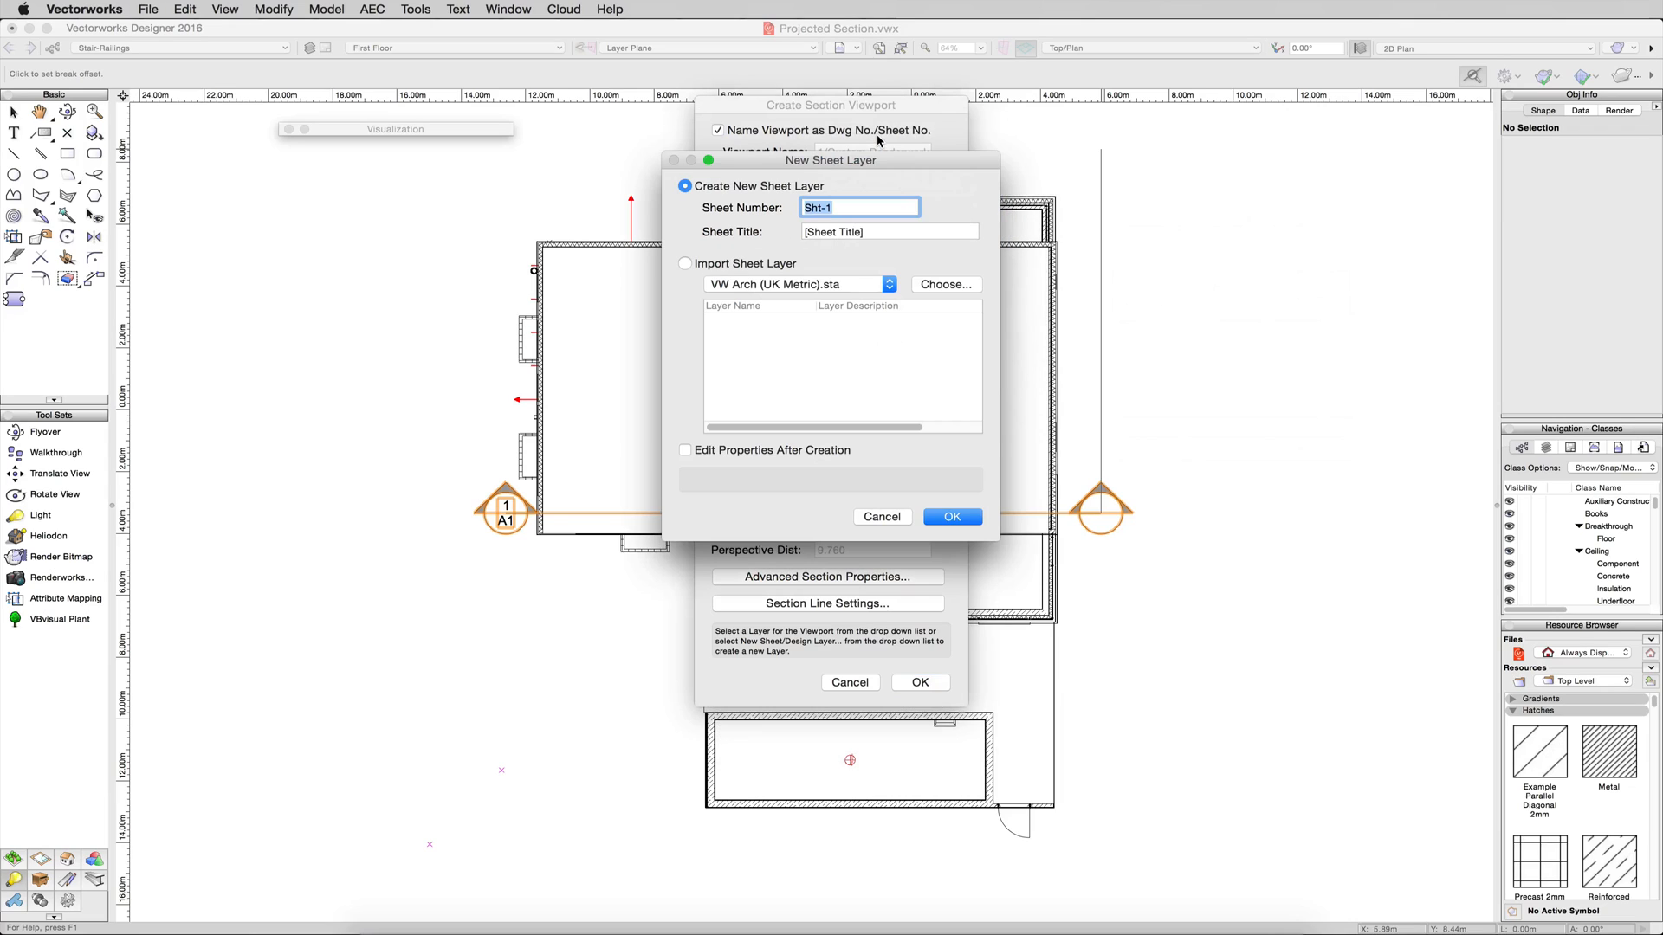
text(Projected Sections)
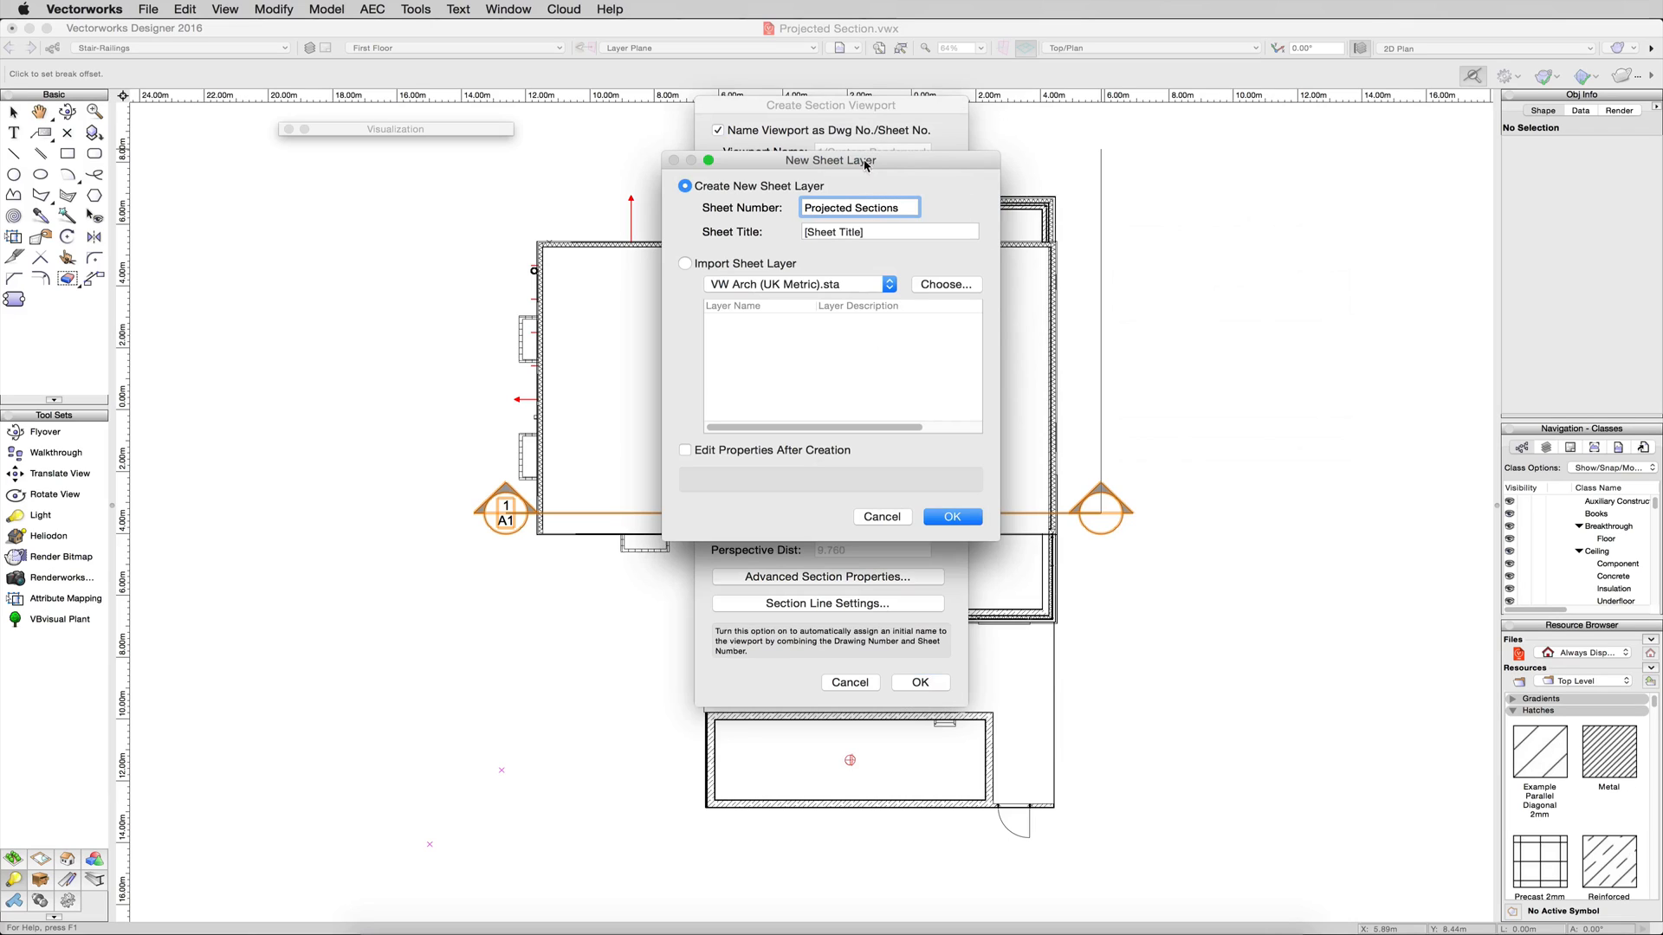
click(950, 517)
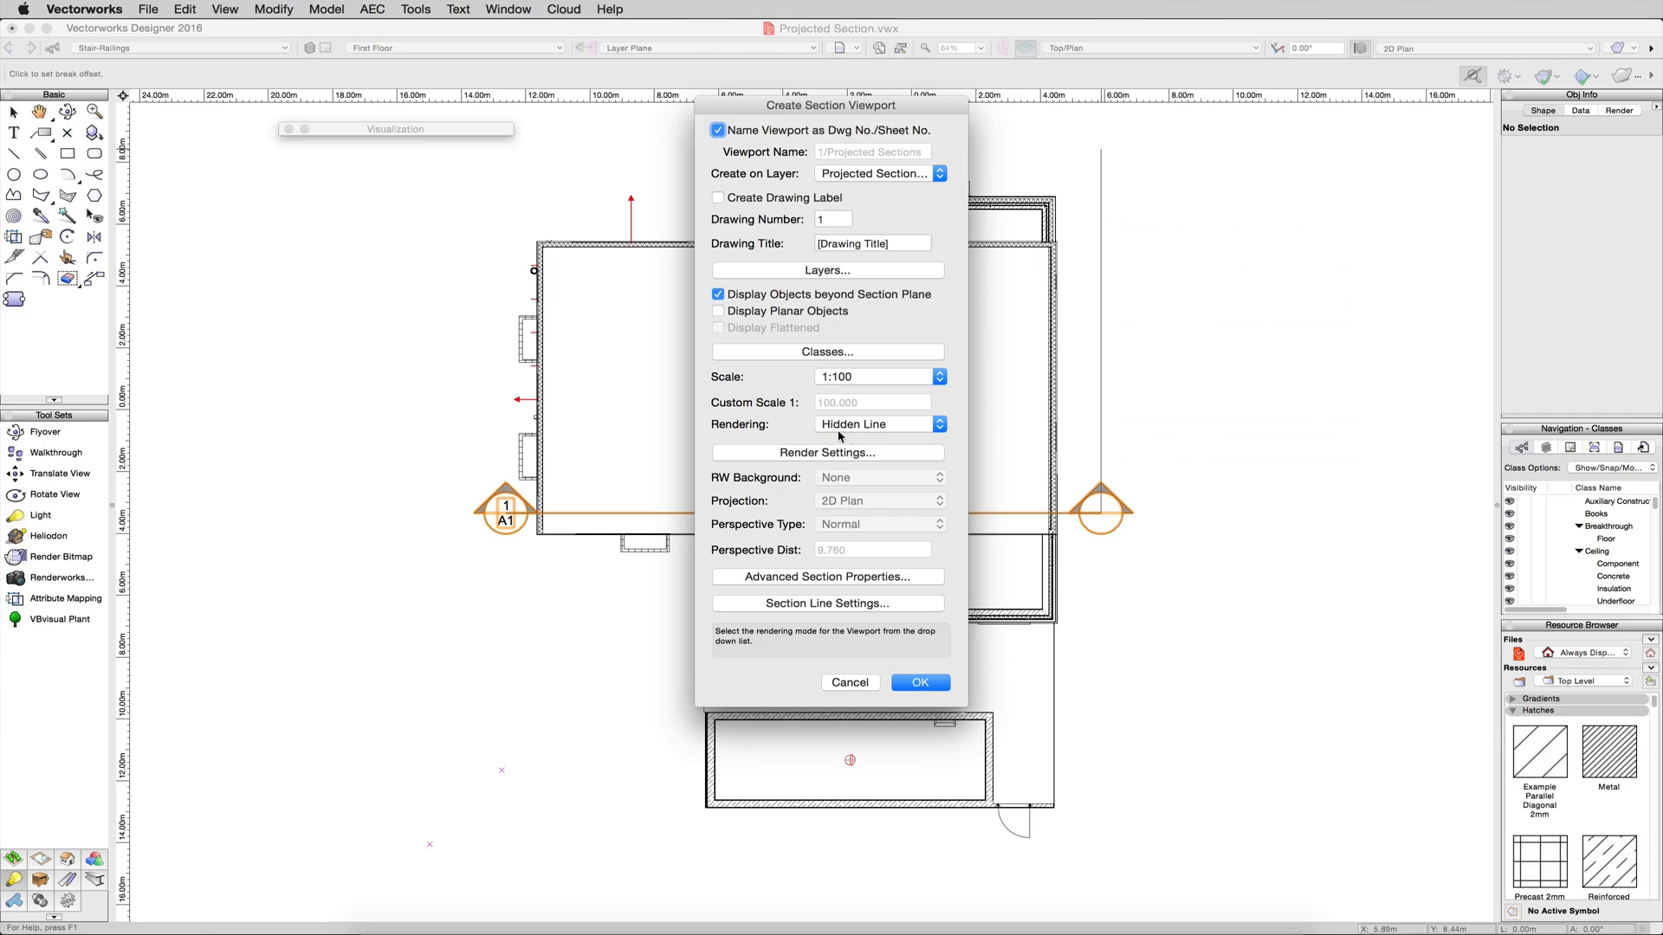
Disable Sketch Hidden Line Results in render settings and create the viewport
click(826, 452)
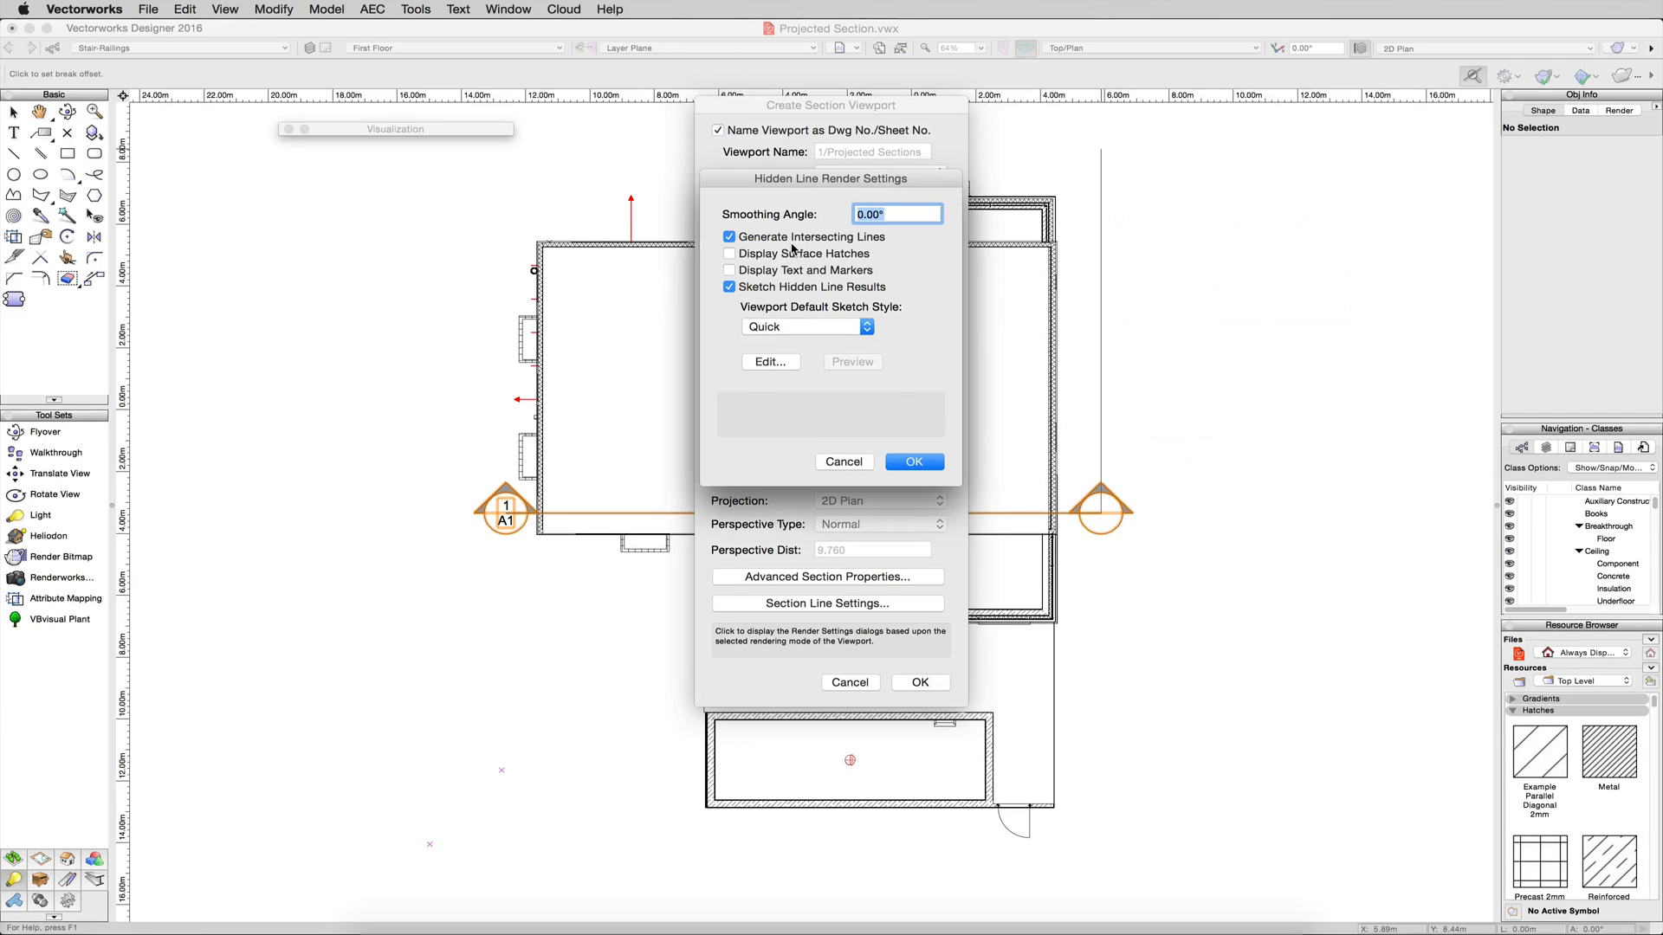
click(728, 286)
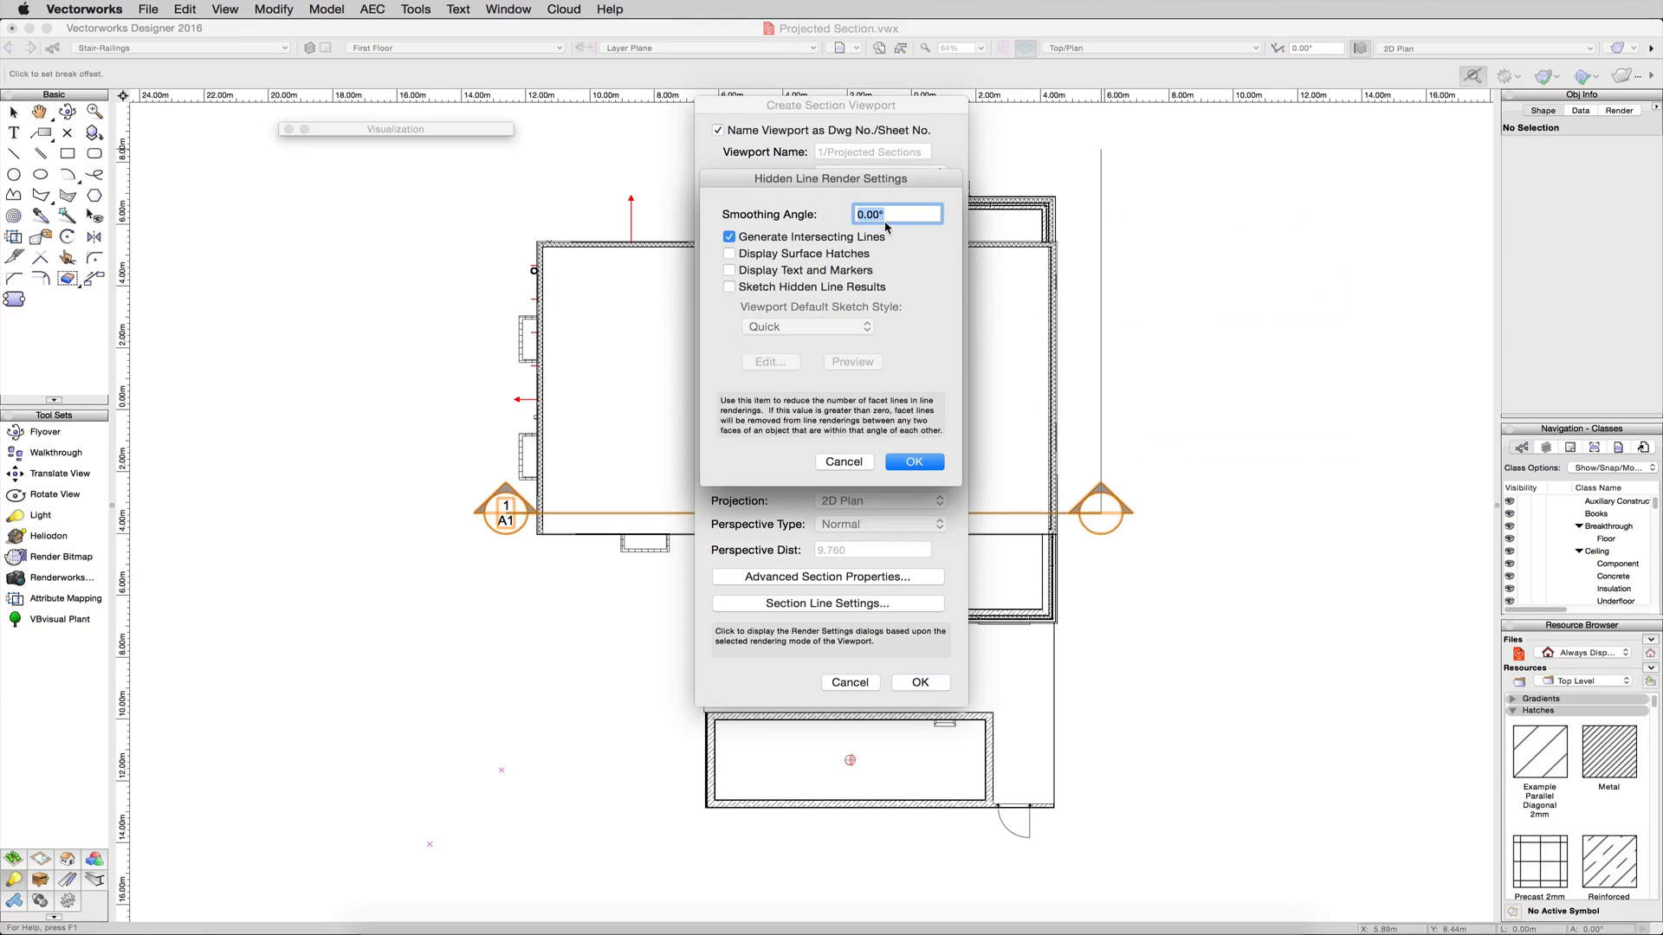
click(913, 462)
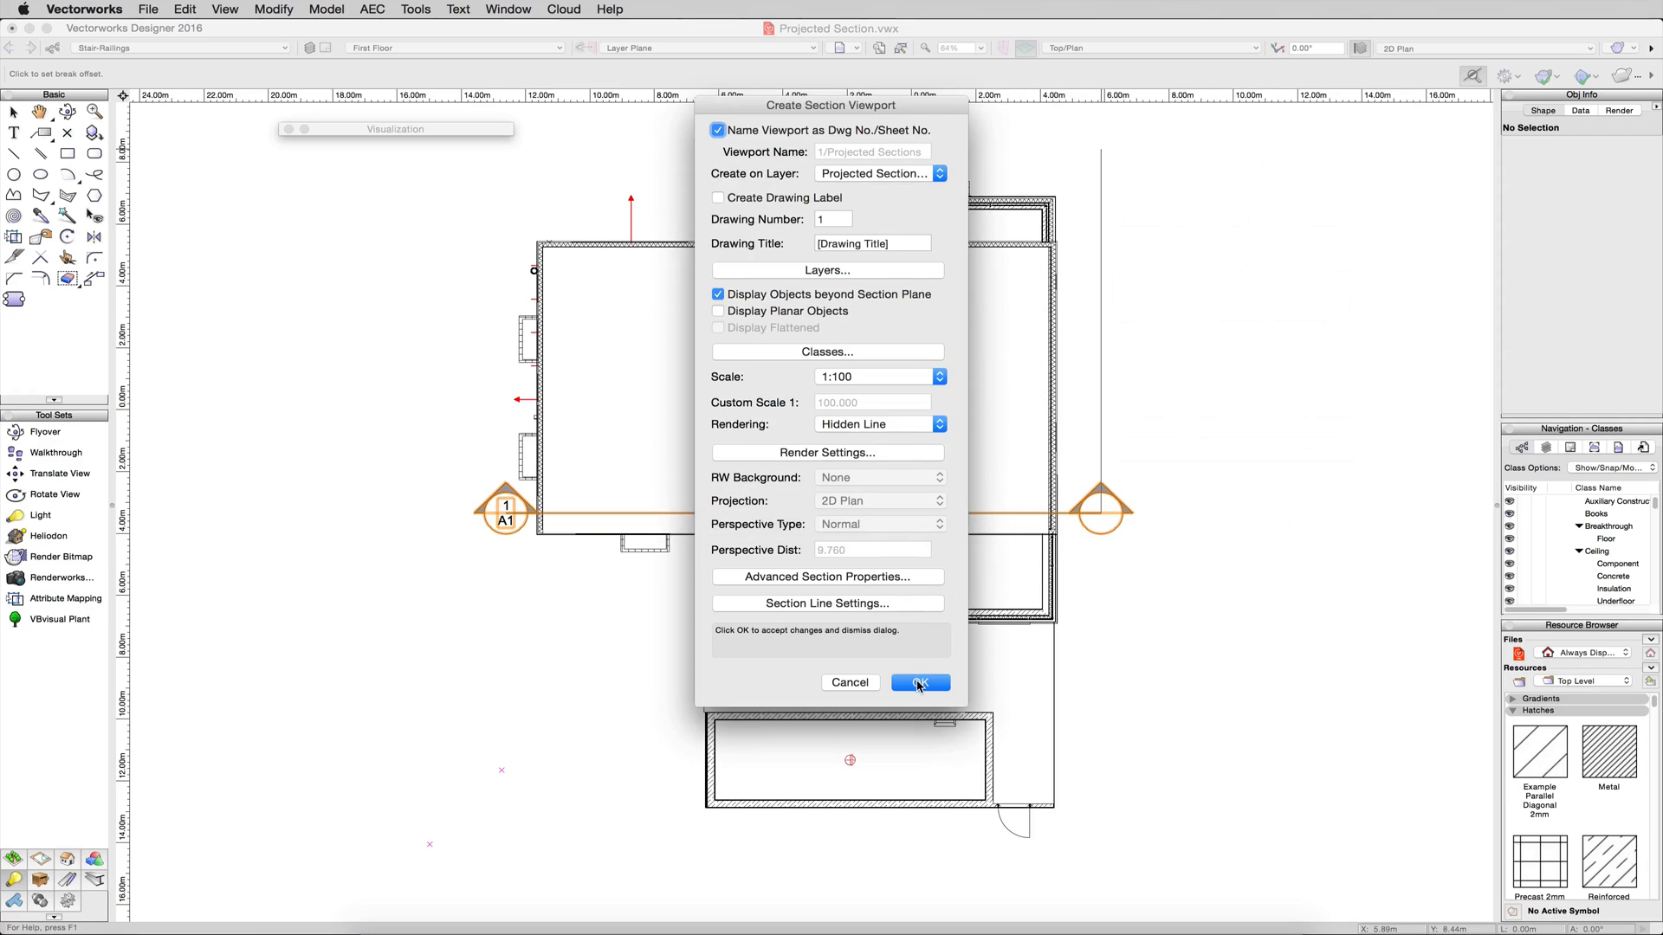
click(917, 682)
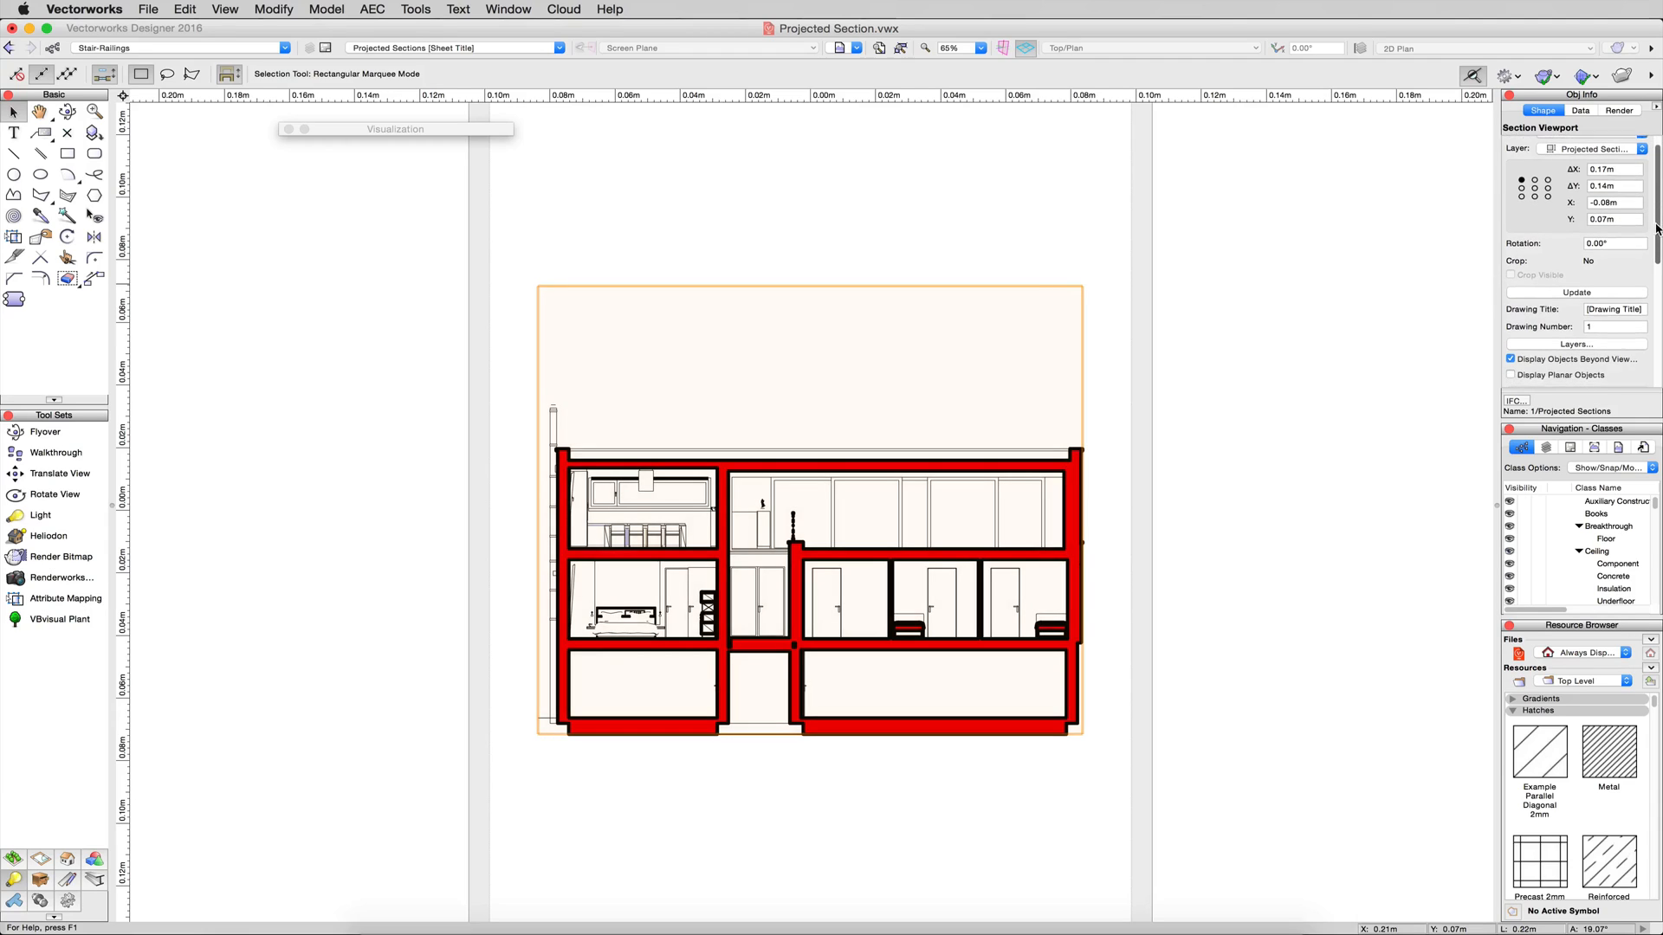
Choose Oblique Cabinet 45 from the Object Info Projection list
scroll(down, 3)
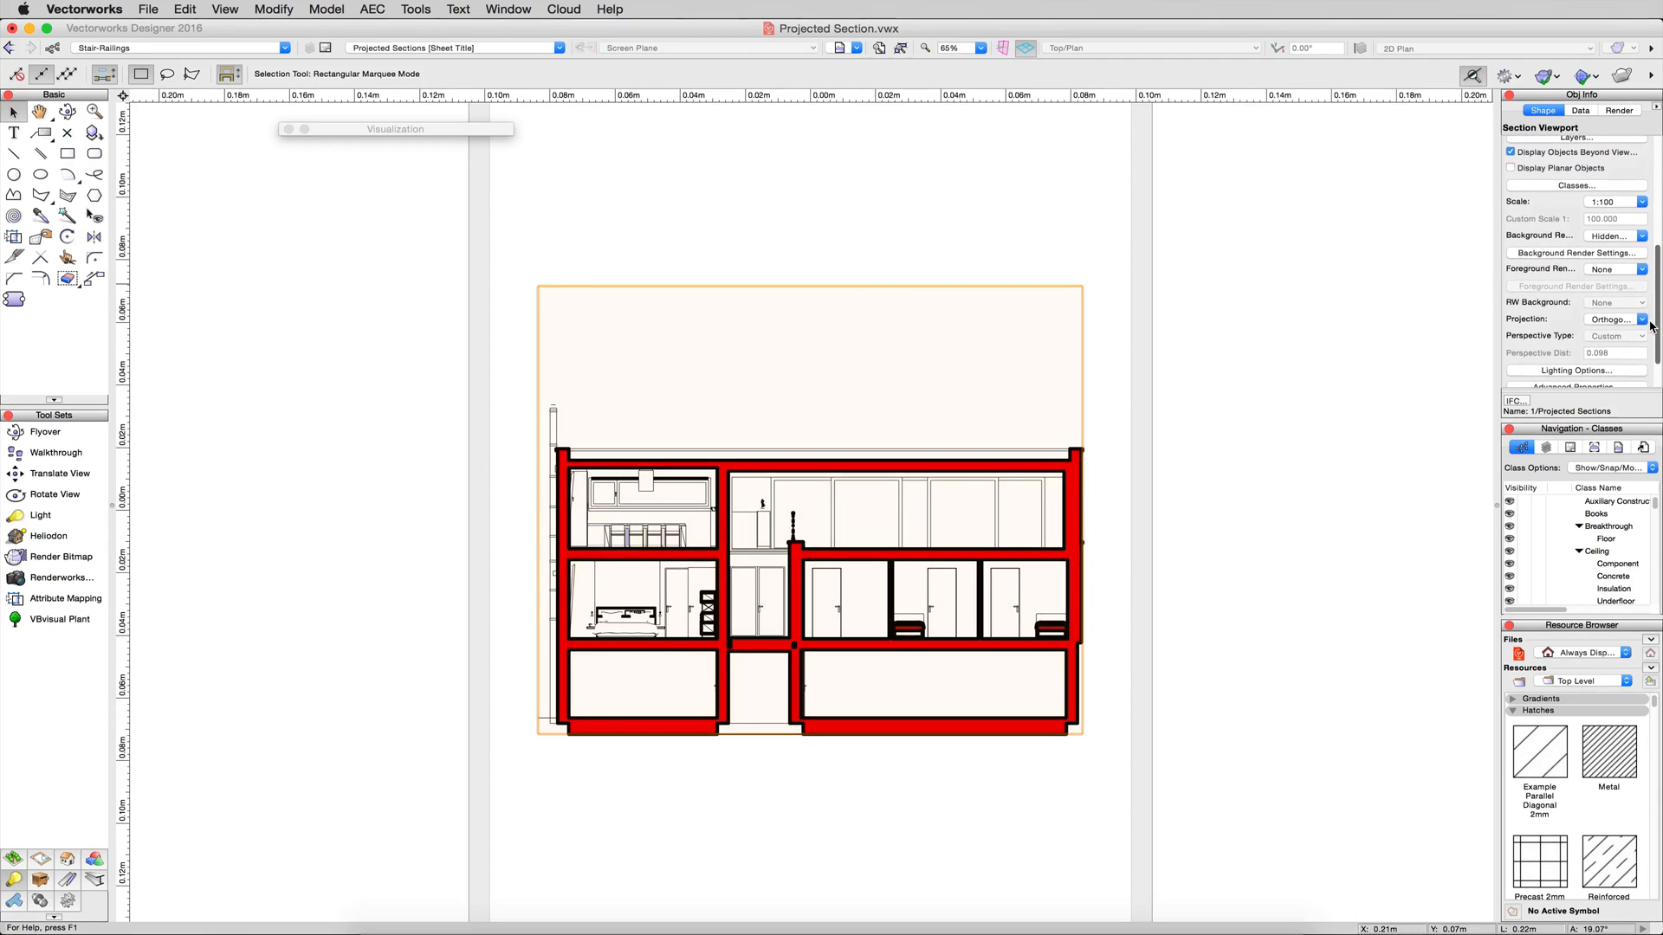
scroll(down, 3)
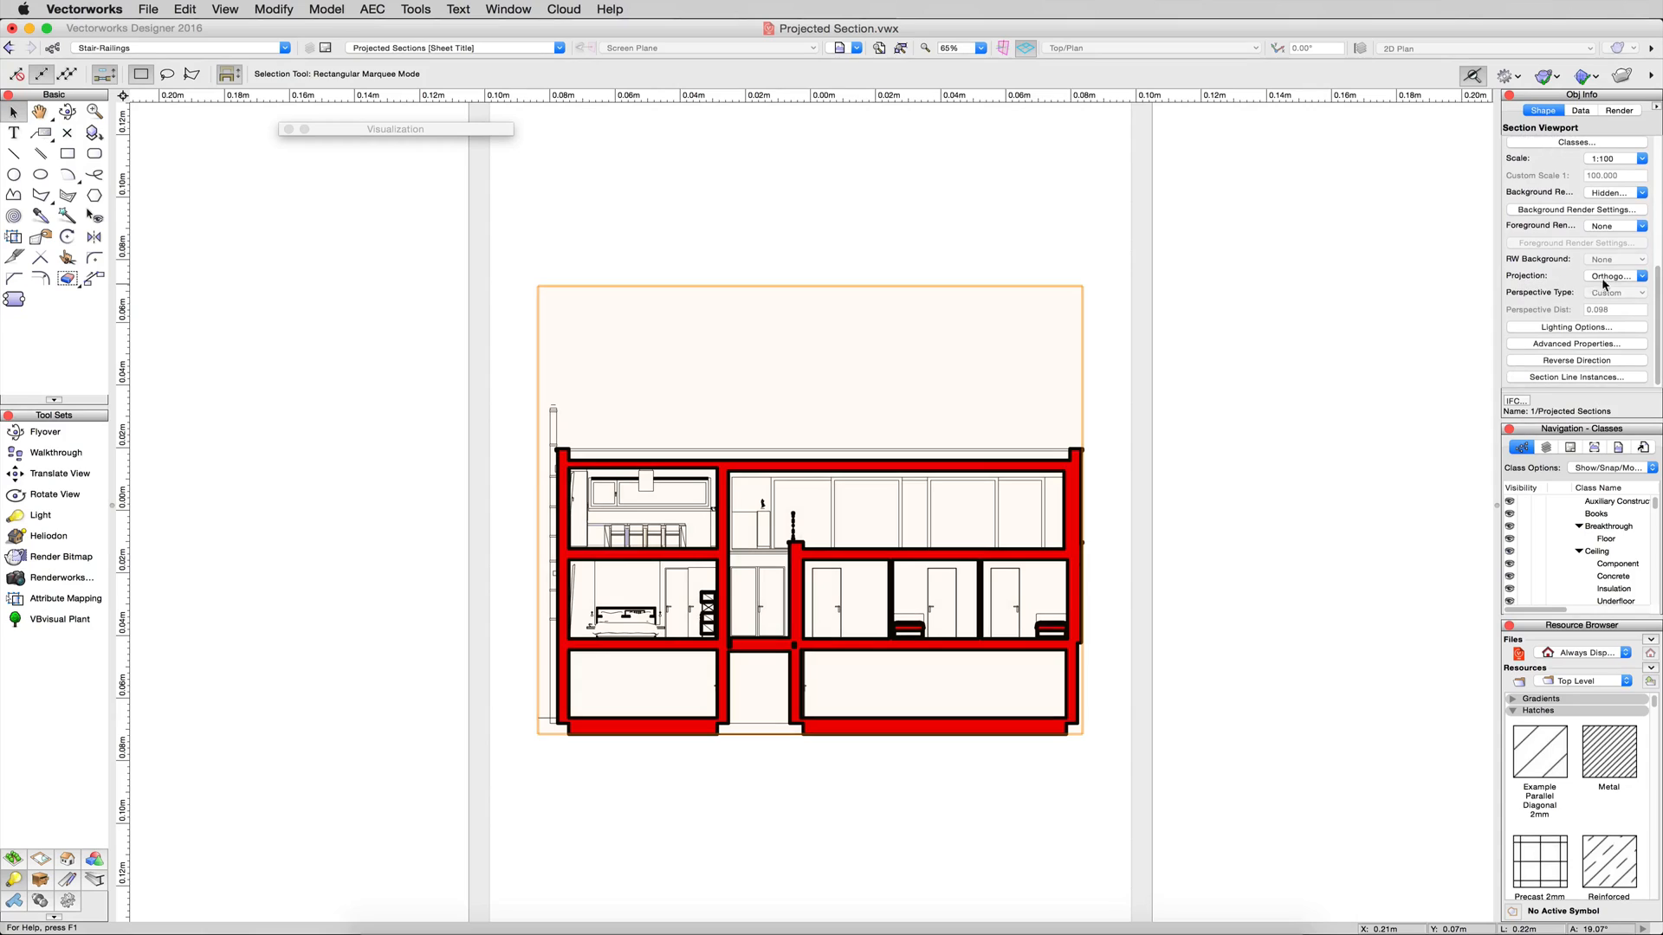
click(1612, 276)
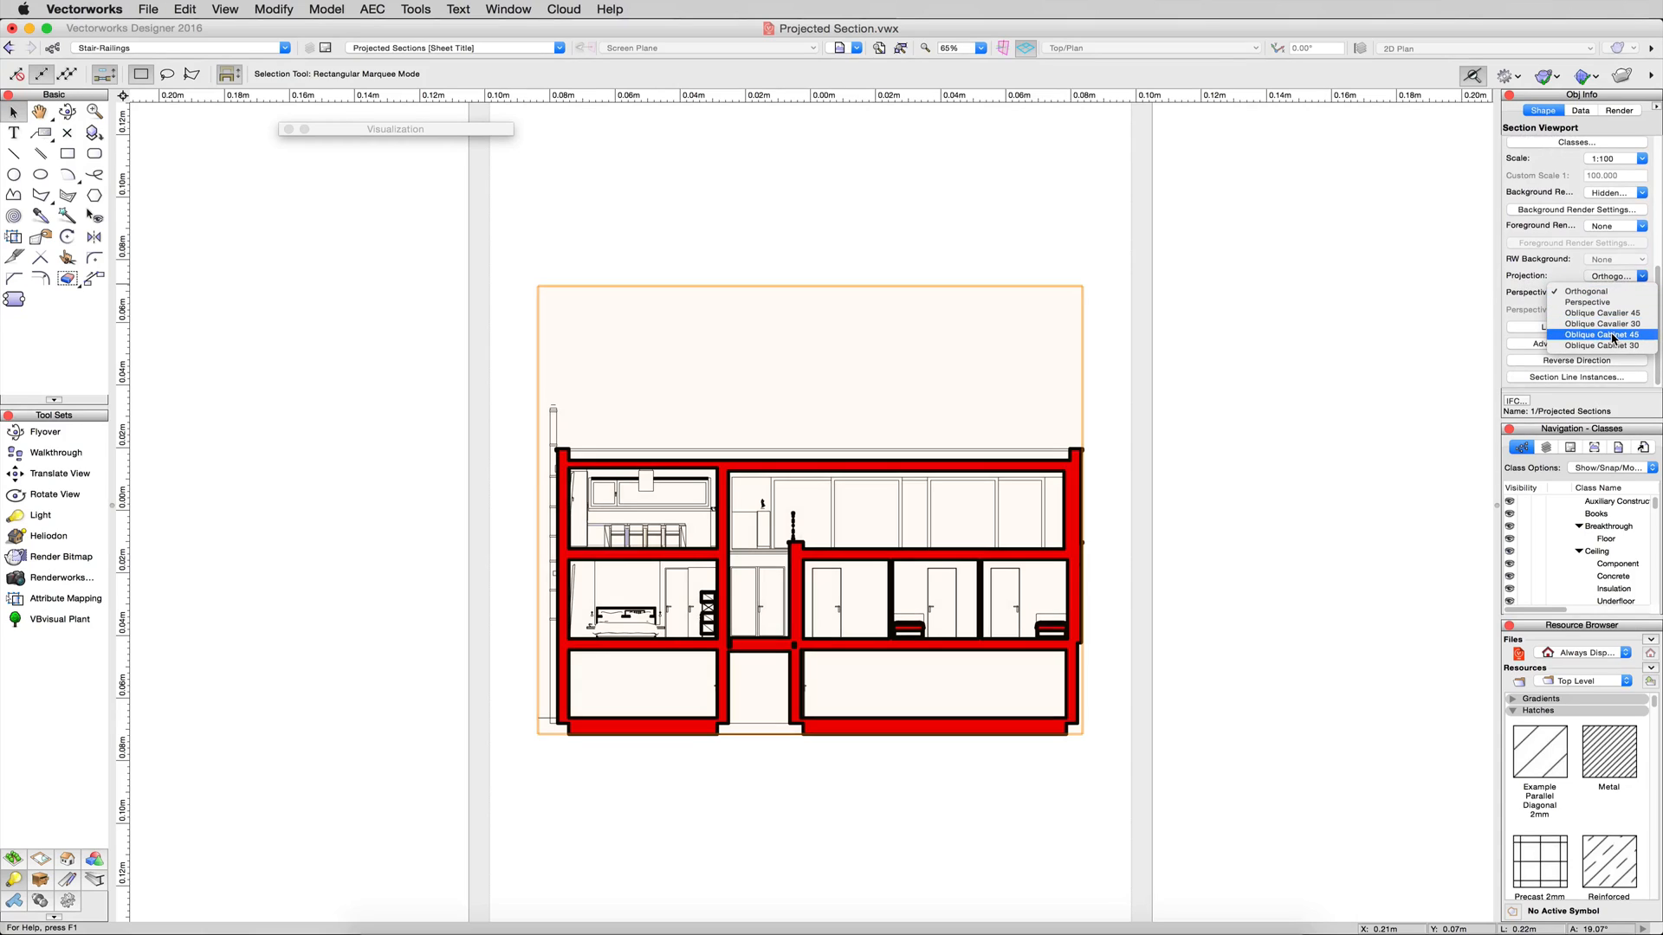
click(1602, 335)
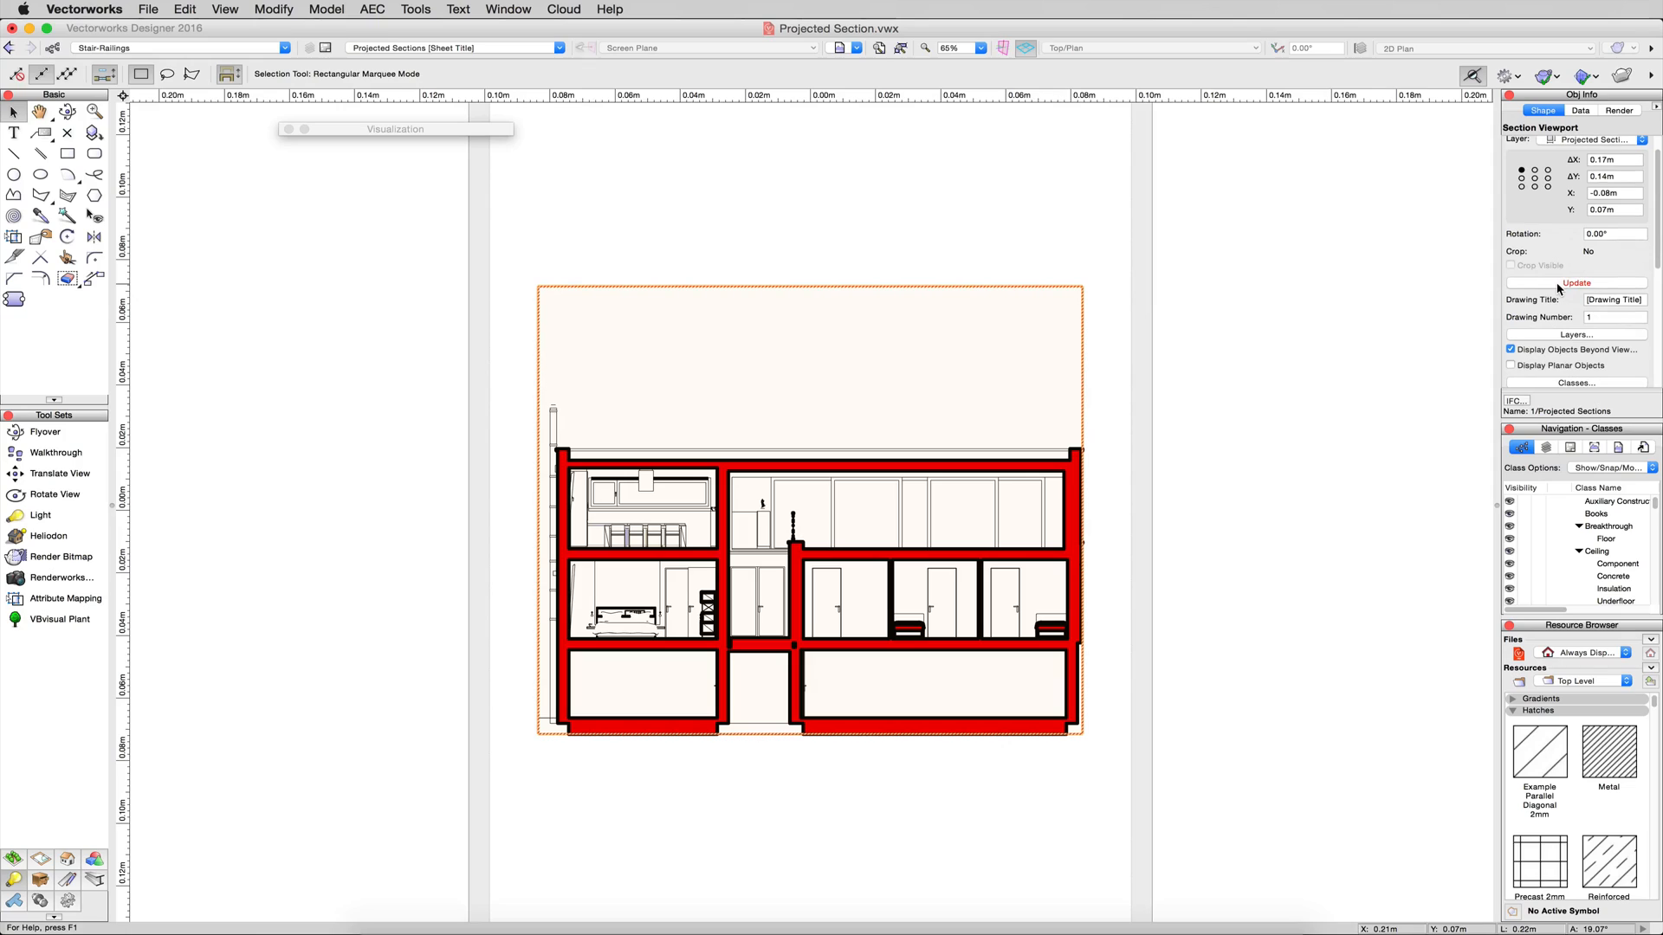
Update the out-of-date viewport to render the oblique cabinet section
click(1577, 282)
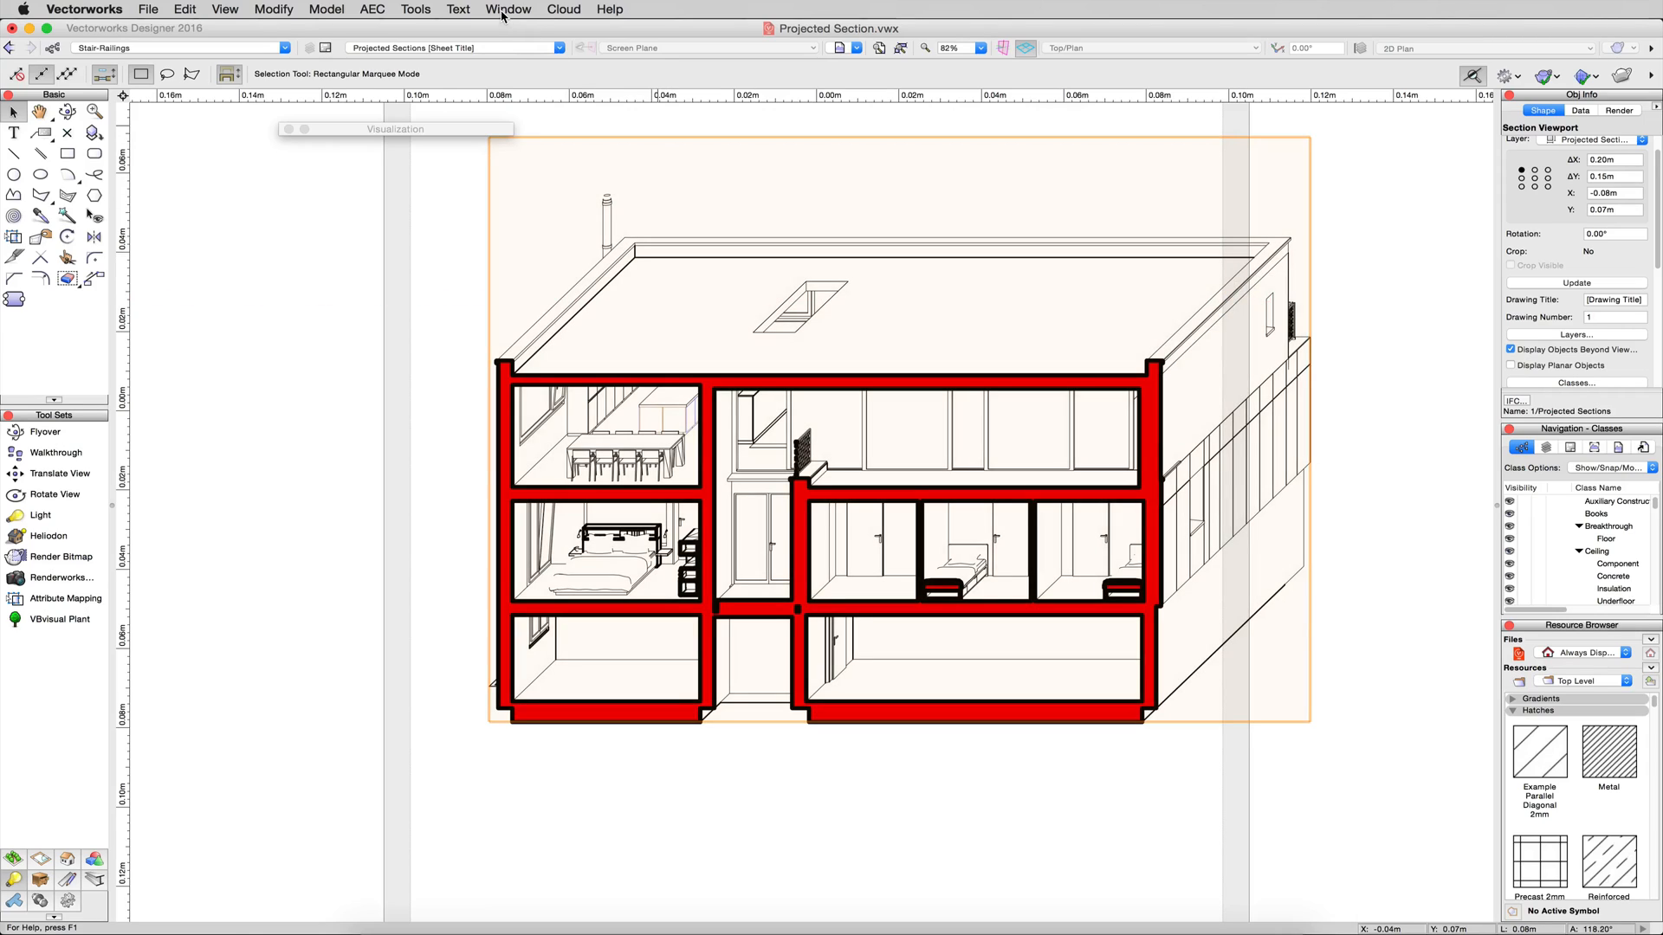
Show the Attributes palette via Window > Palettes
click(509, 10)
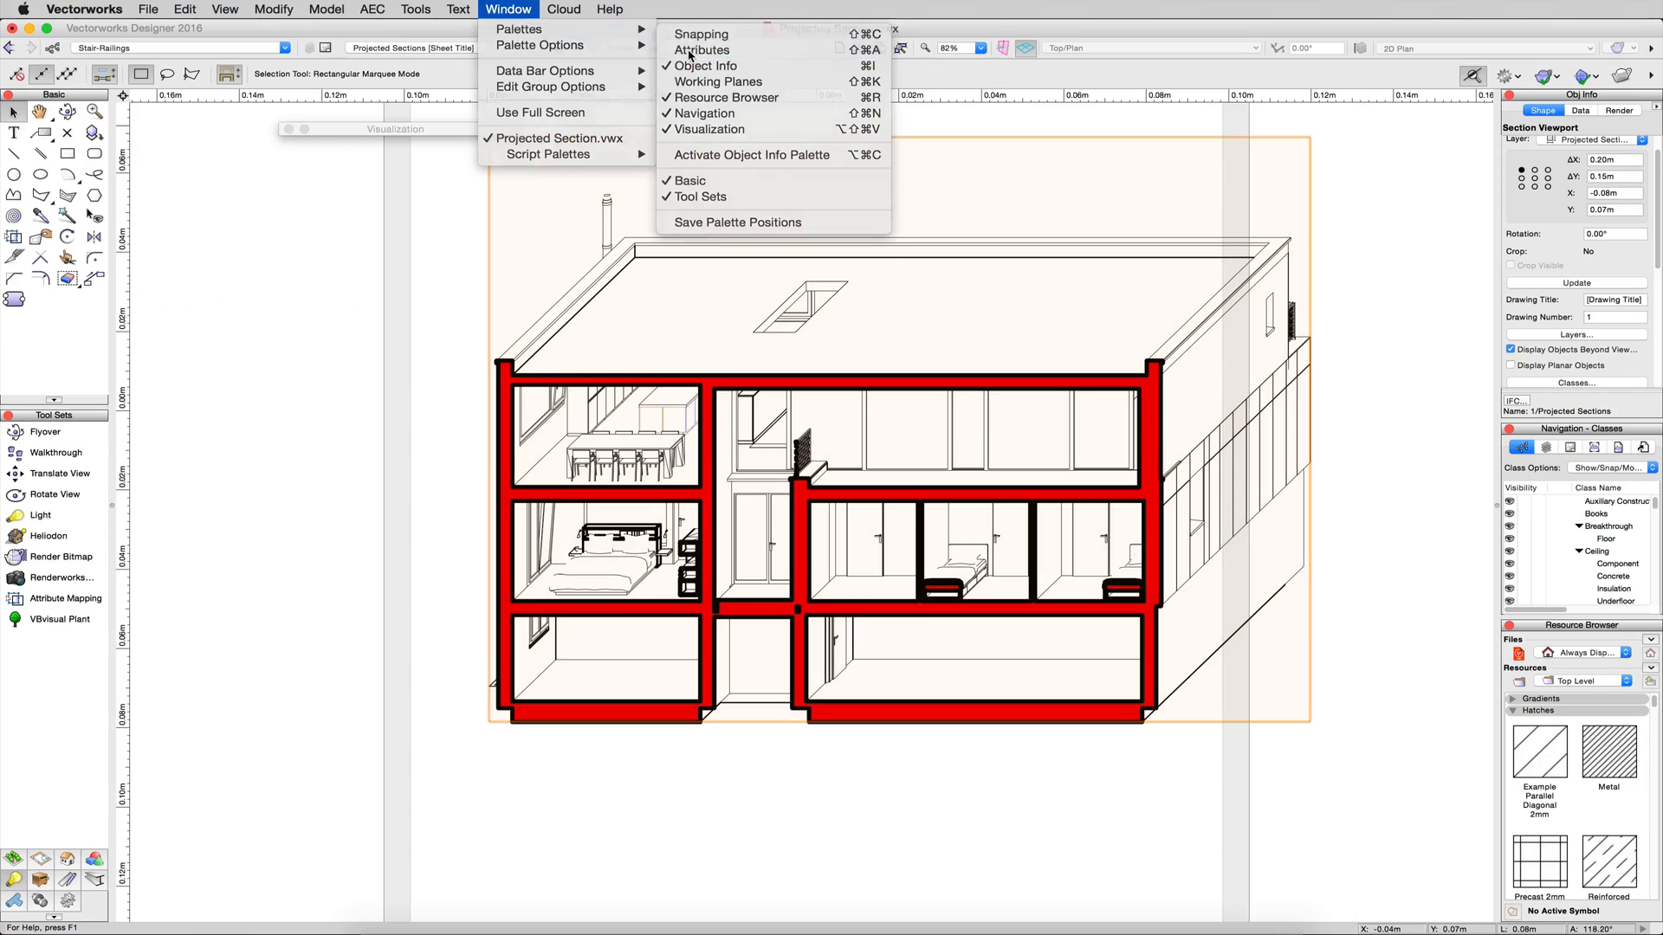
click(703, 50)
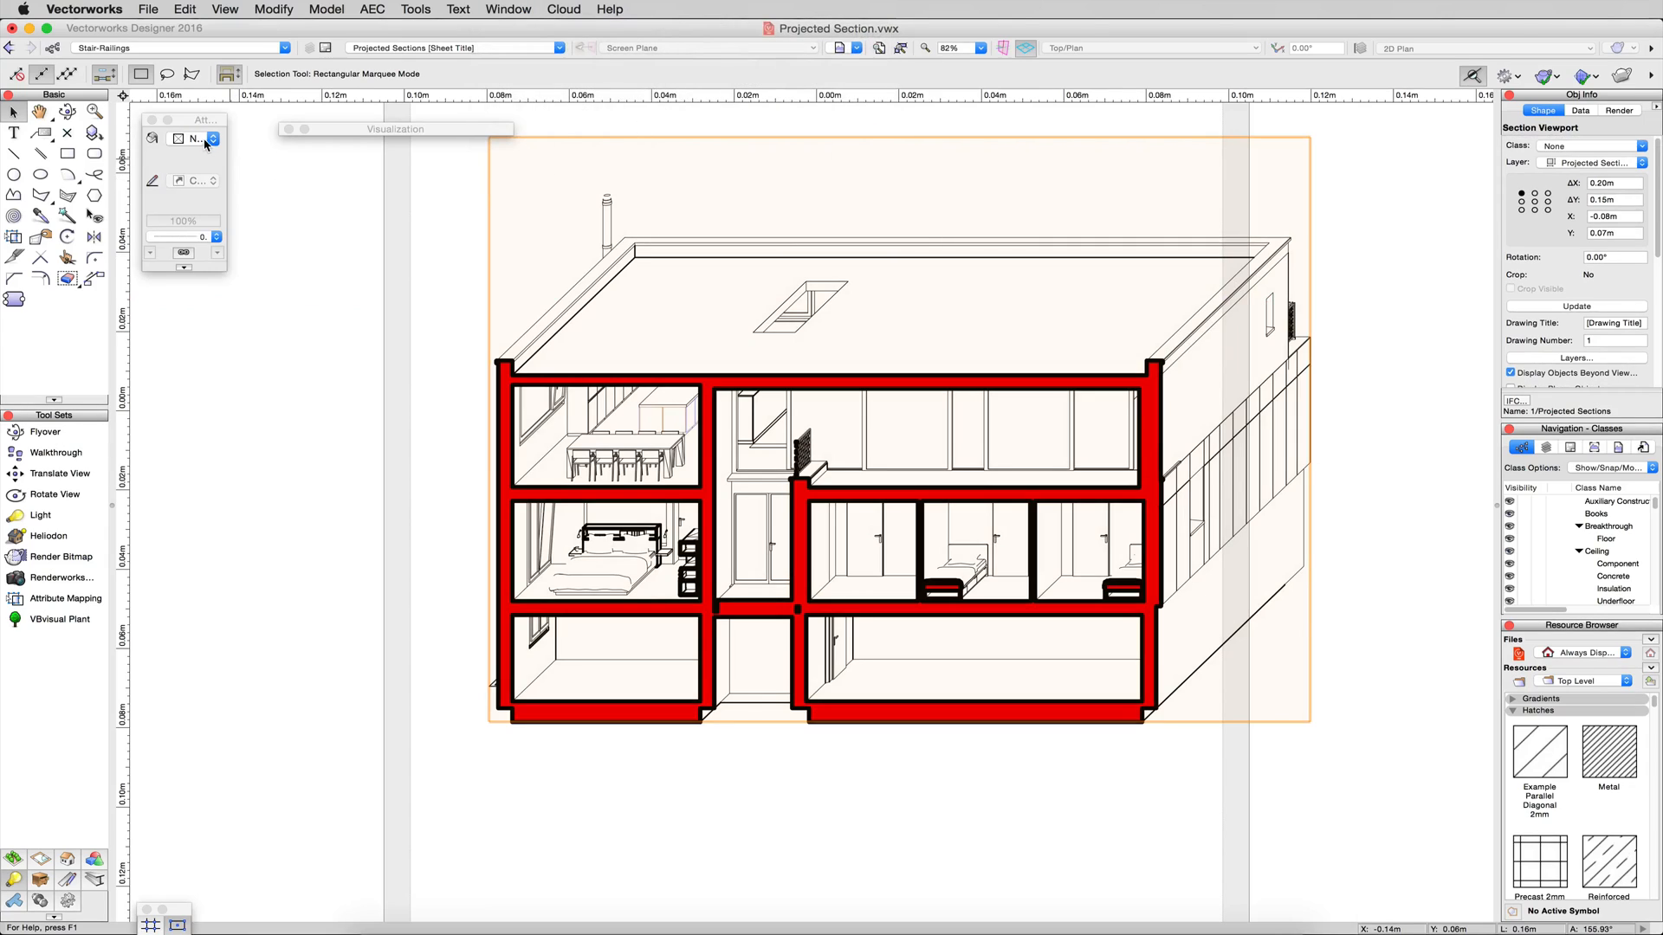